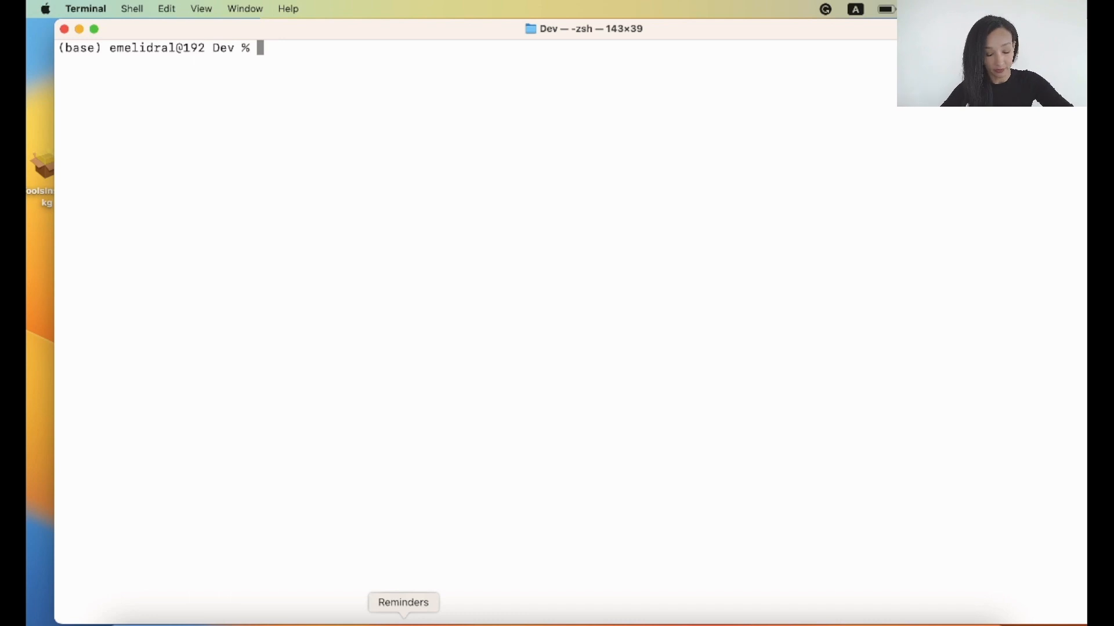
Create the taxi_monitoring project folder with mkdir
text(mkdir taxi)
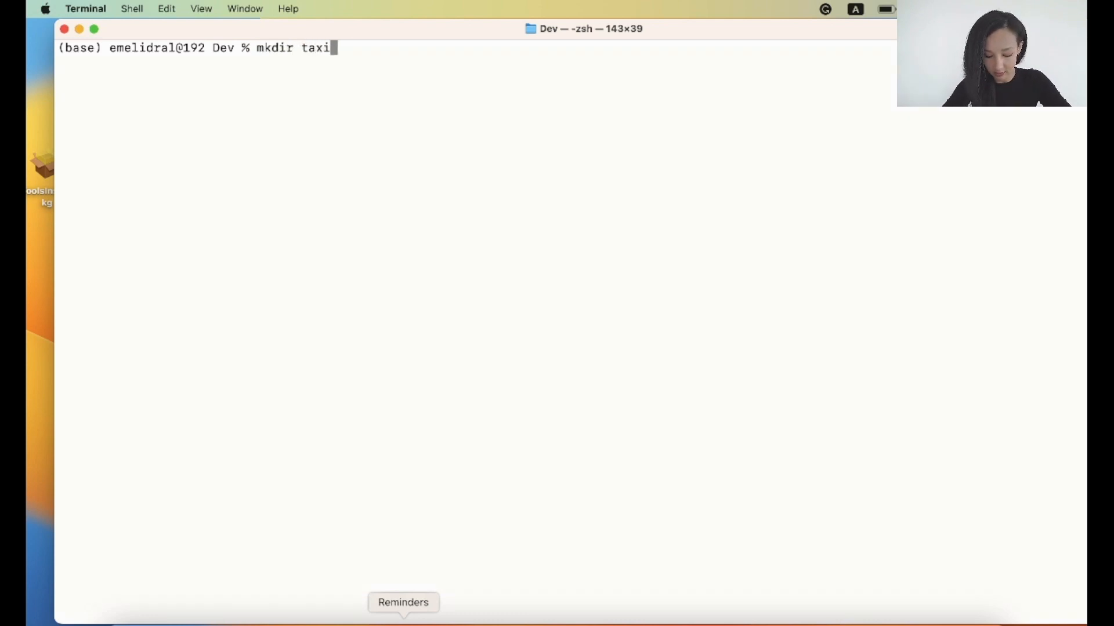
text(_monito)
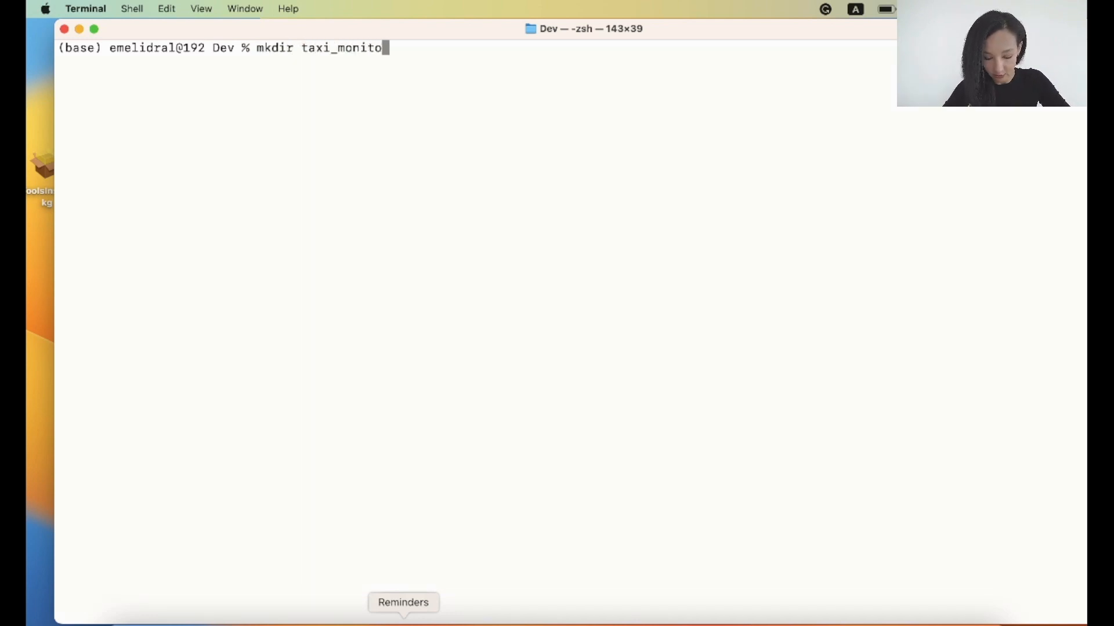
key(Return)
text(conda)
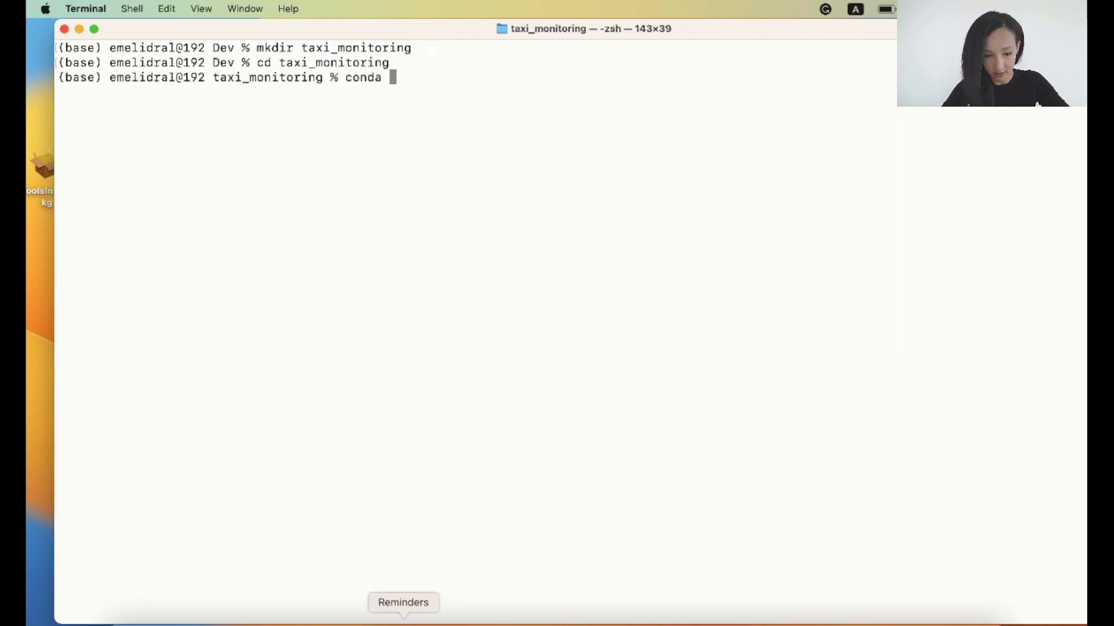
Create the py11 conda environment with Python 3.11, confirming with y
text(create -n)
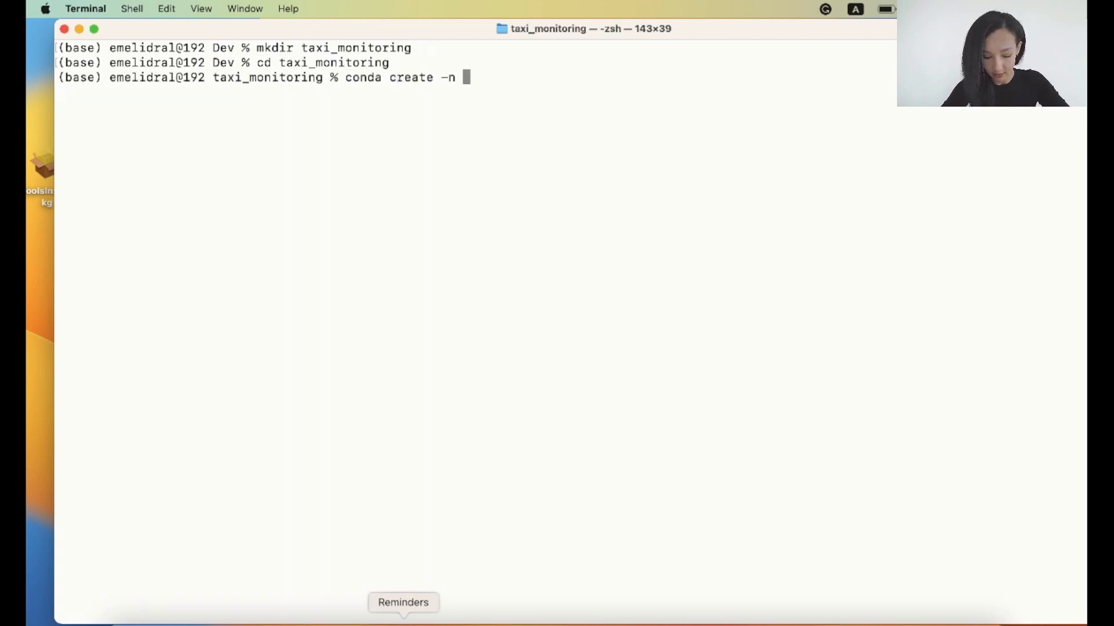
text(py11 p)
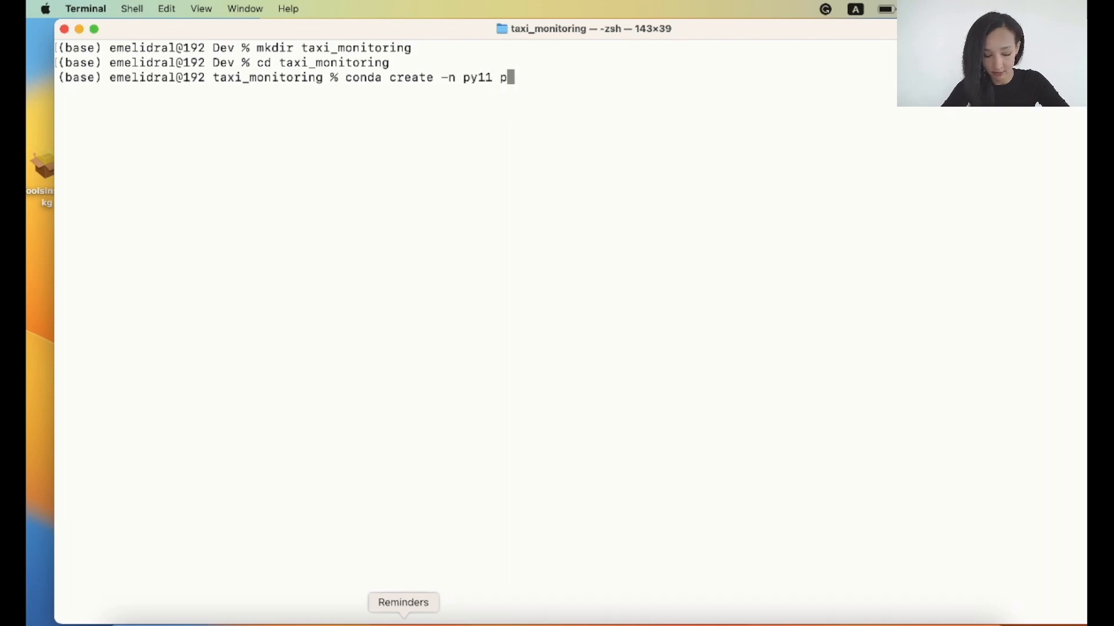
text(ython)
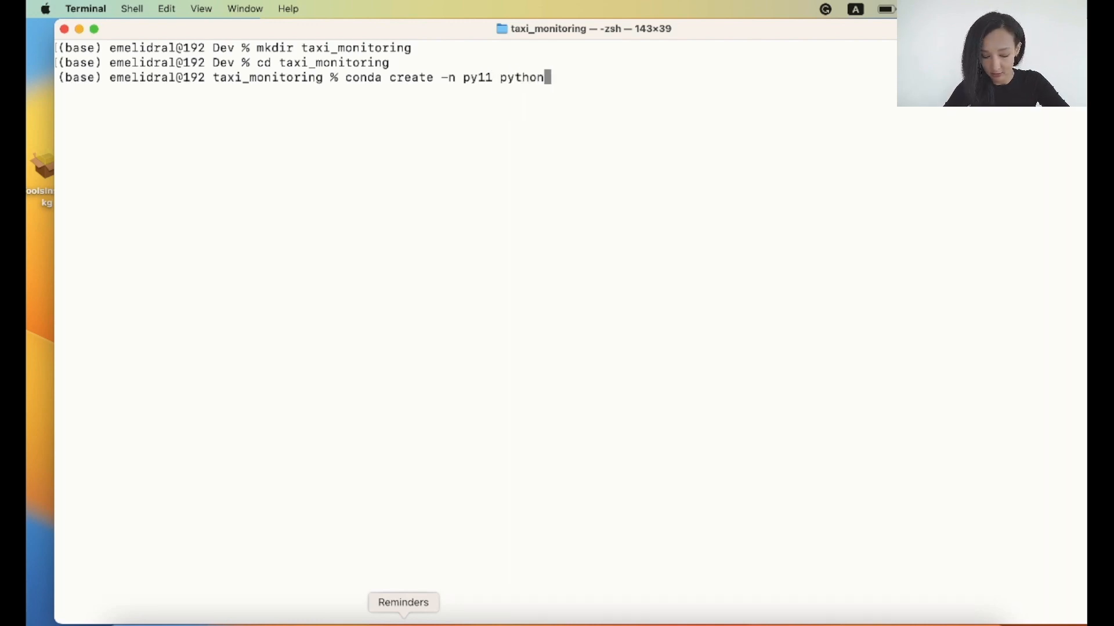
text(=3.11)
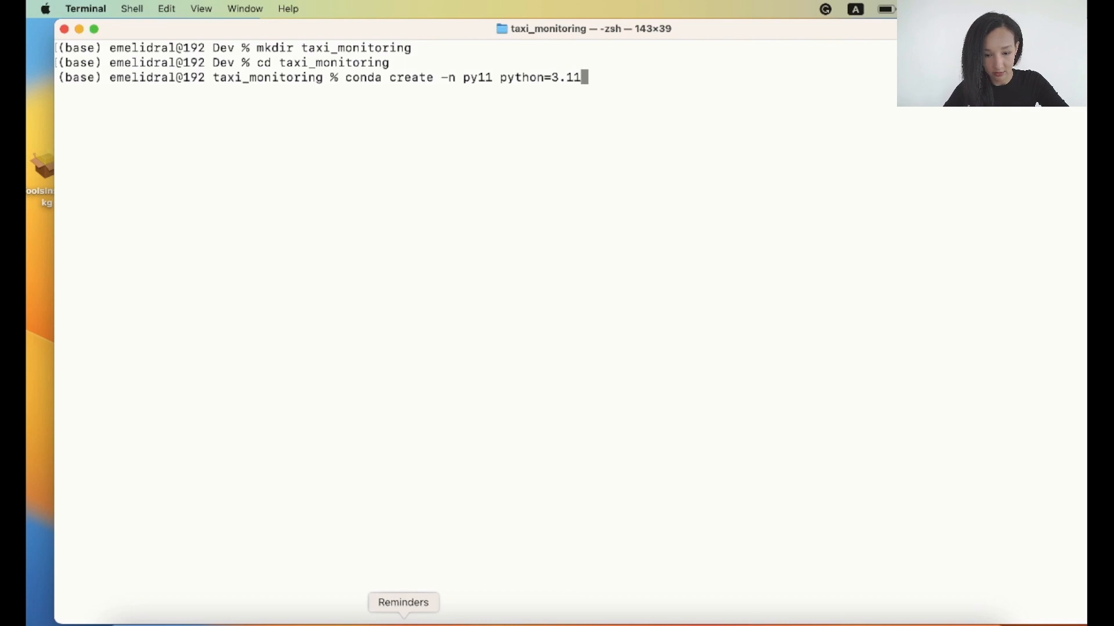
key(Return)
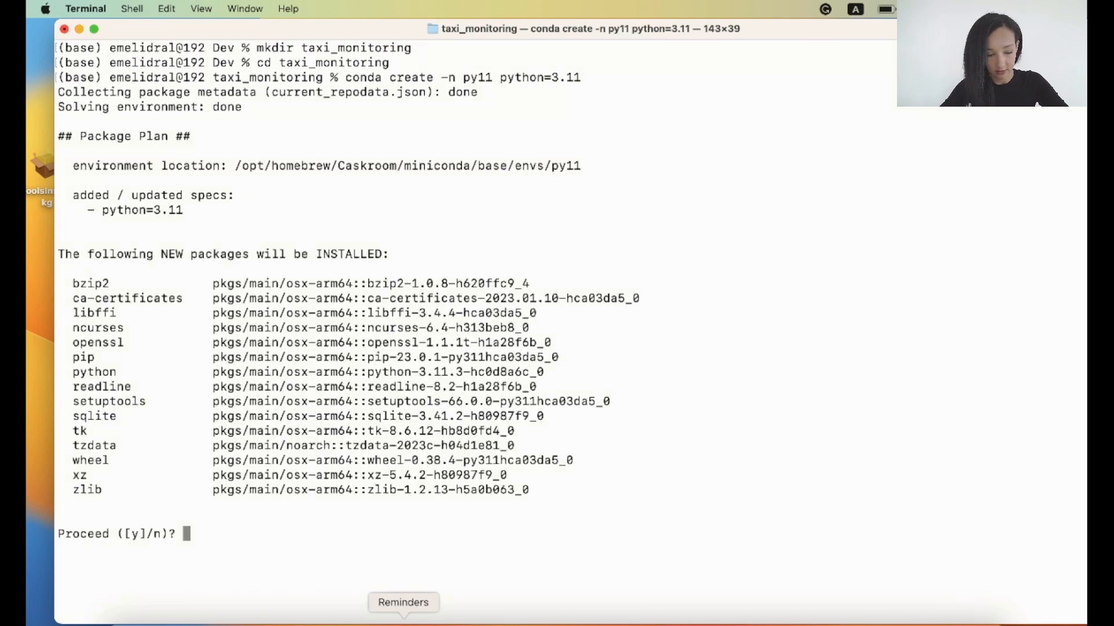
text(y)
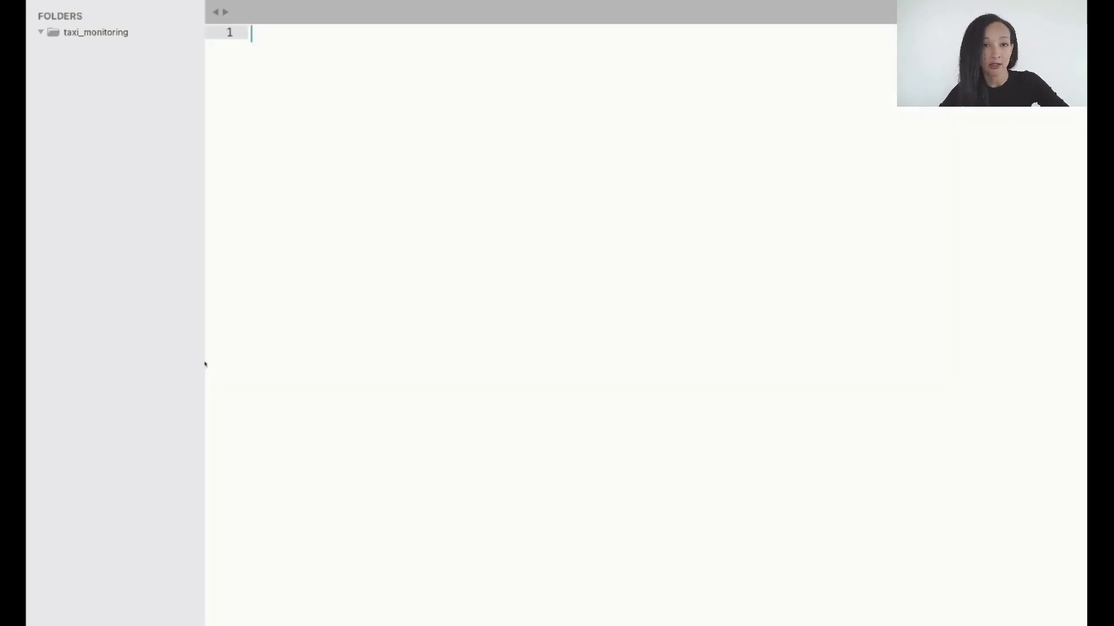
Save a new untitled file as requirements.txt in the taxi_monitoring folder
click(149, 9)
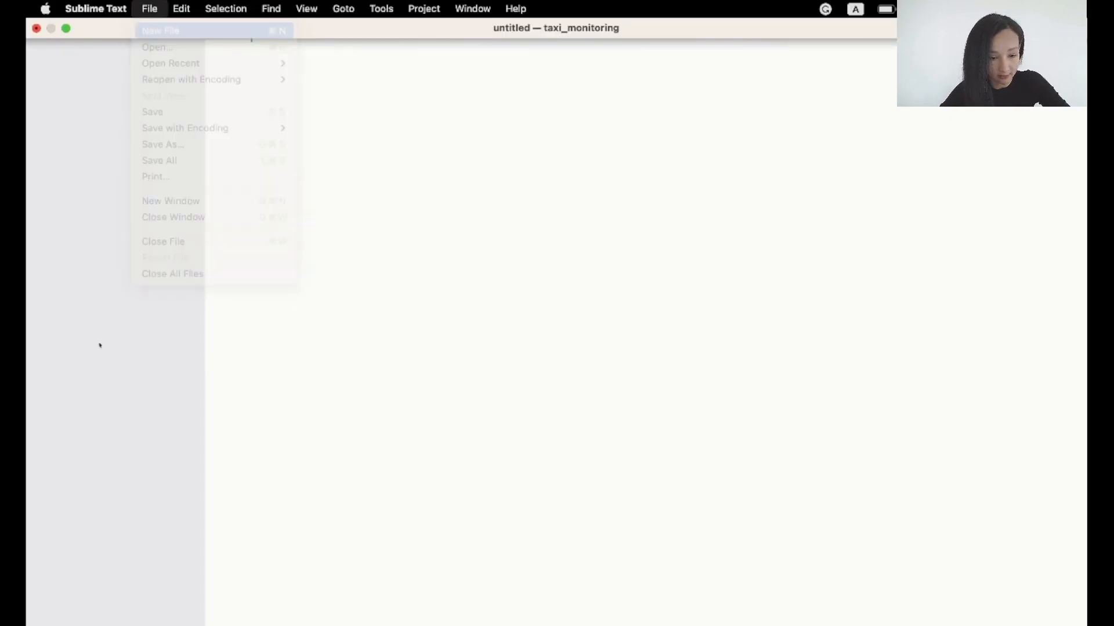
click(162, 144)
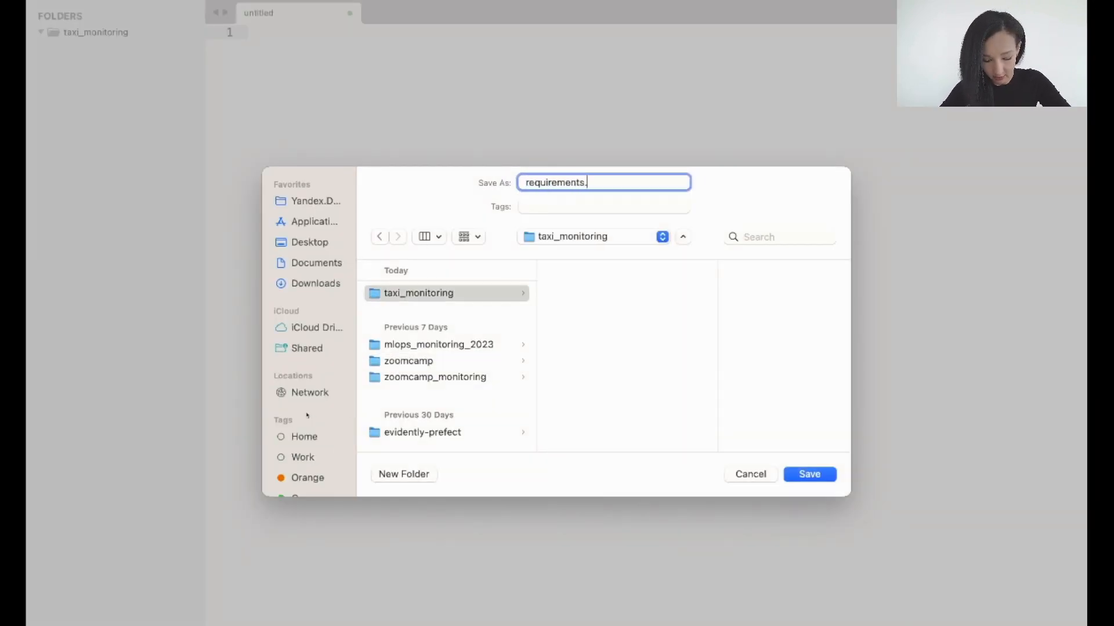
click(808, 474)
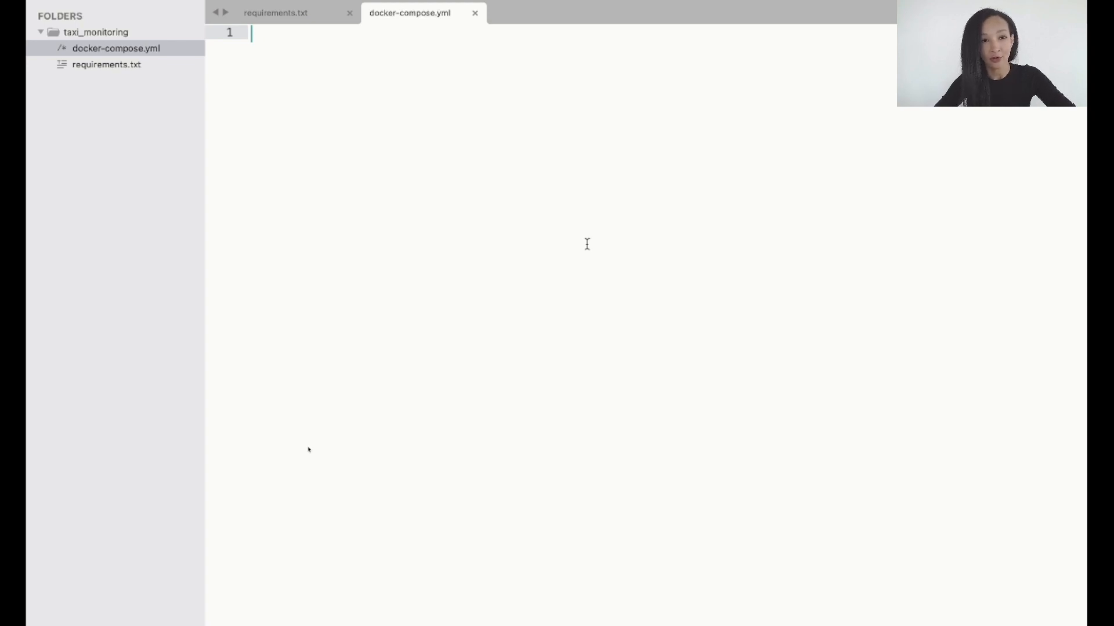
Write version '3.7', grafana_data volume, front-tier/back-tier networks, and db and adminer services
text(vers)
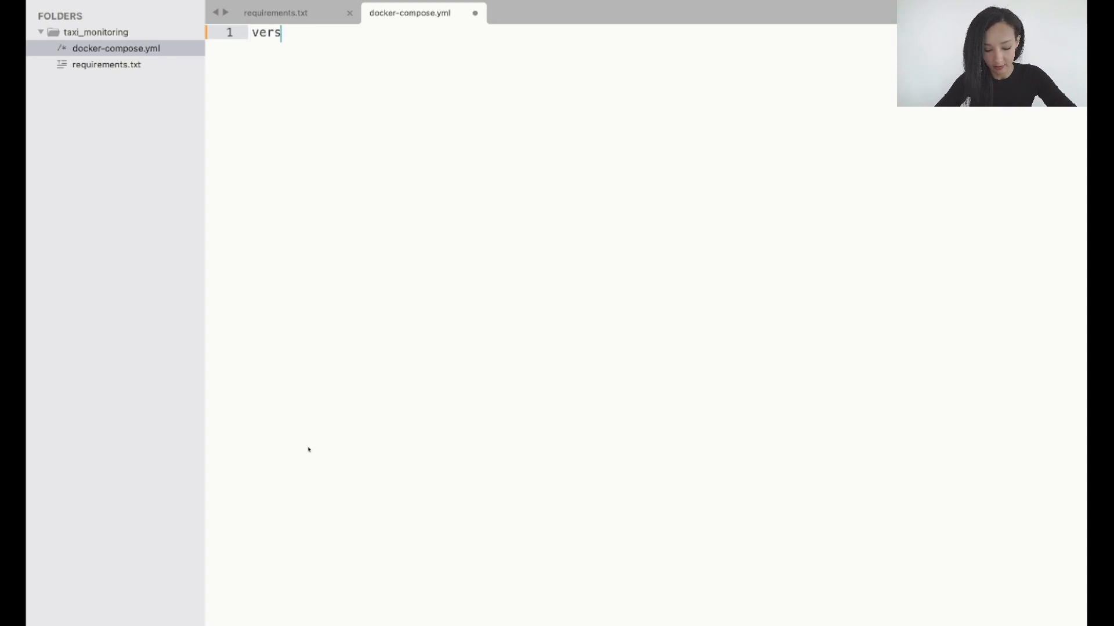
text(ion: '3.7')
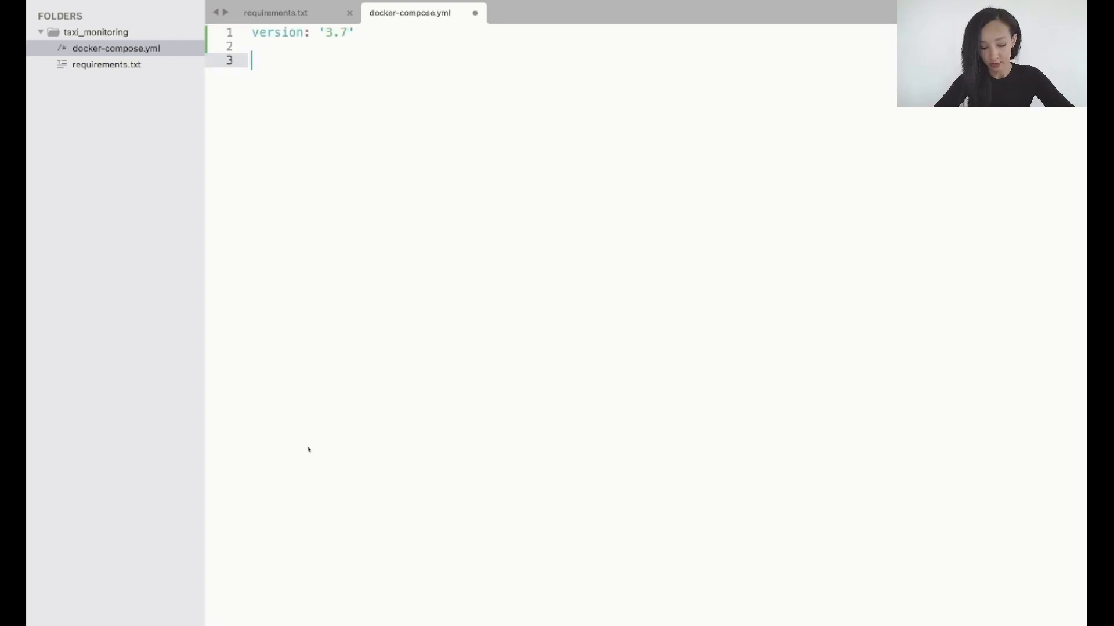
text(volumes:)
text(grafana_data: {)
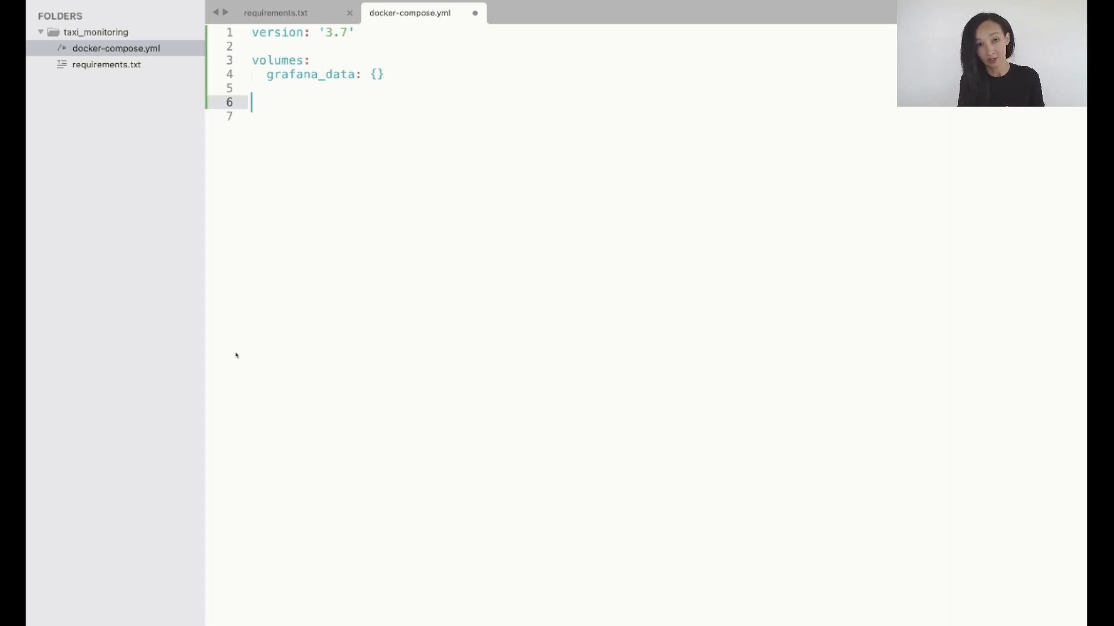
text(networks:)
text(back)
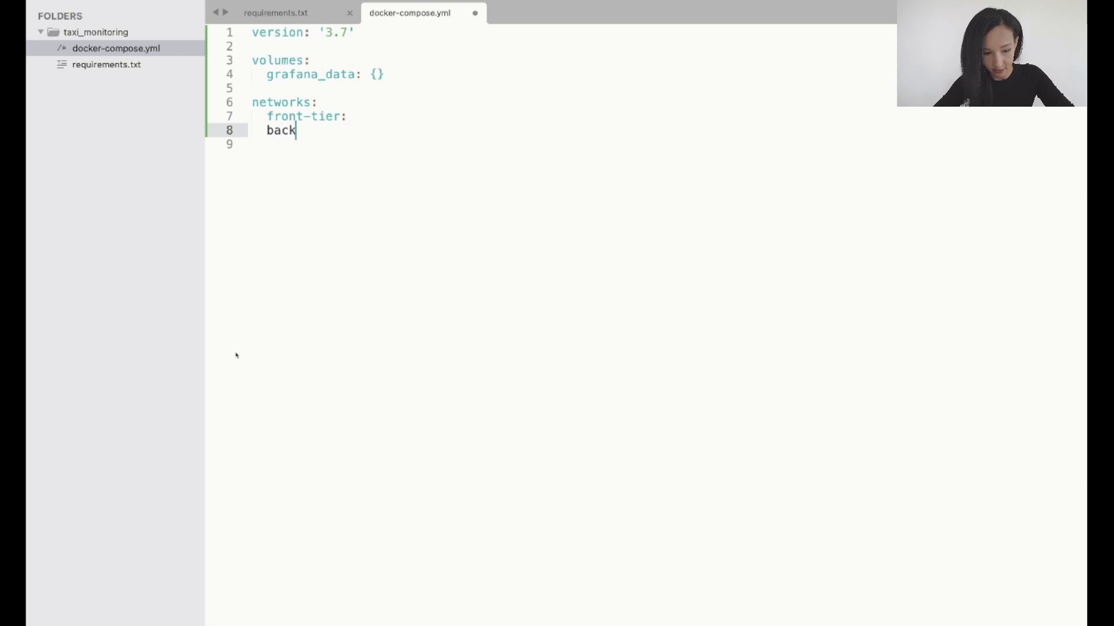
text(-tier:)
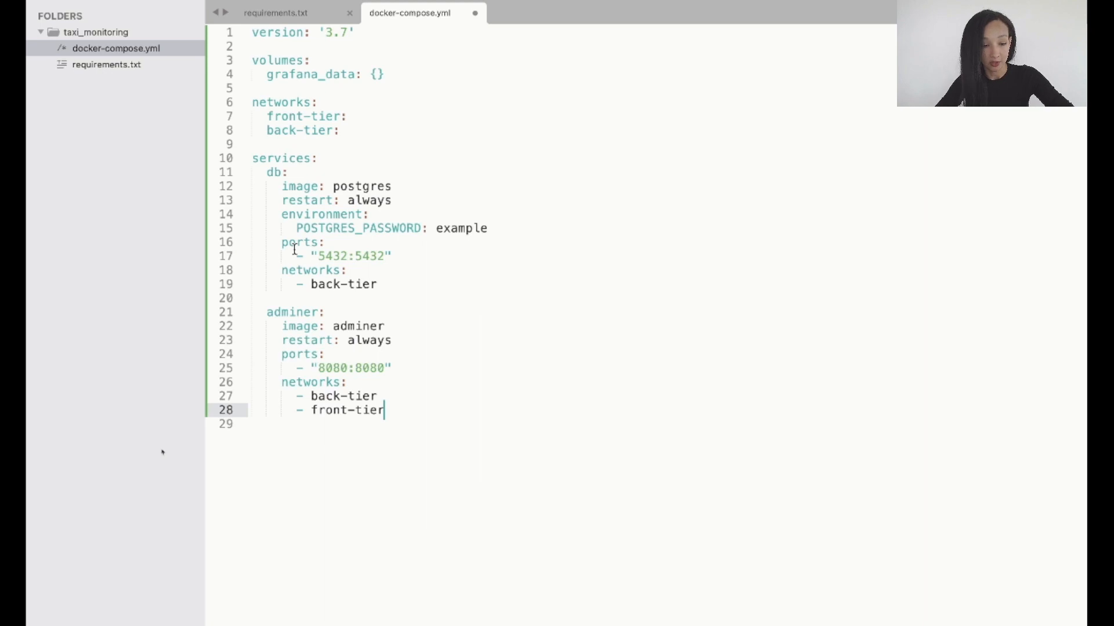
Review the db and adminer entries, then add a grafana: service block under services
click(319, 186)
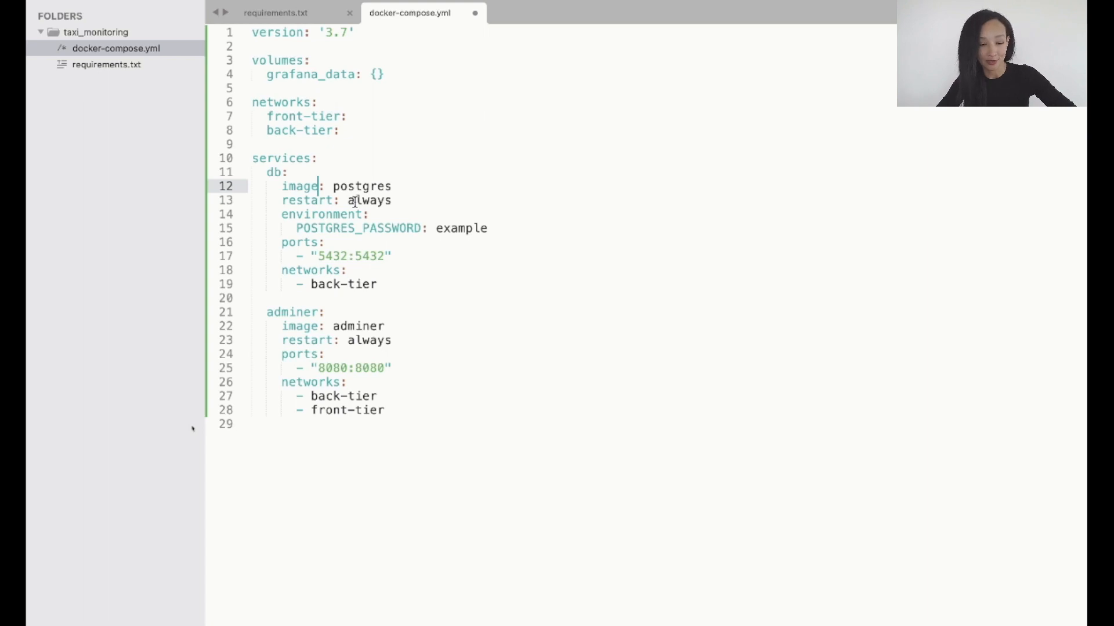
click(296, 326)
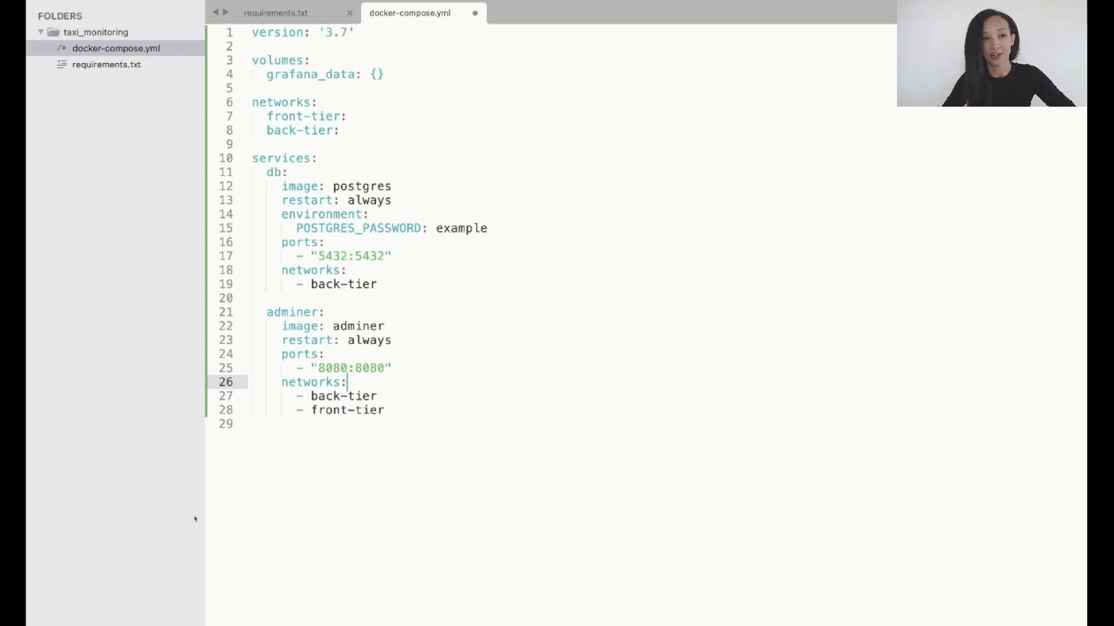
text(grafana:)
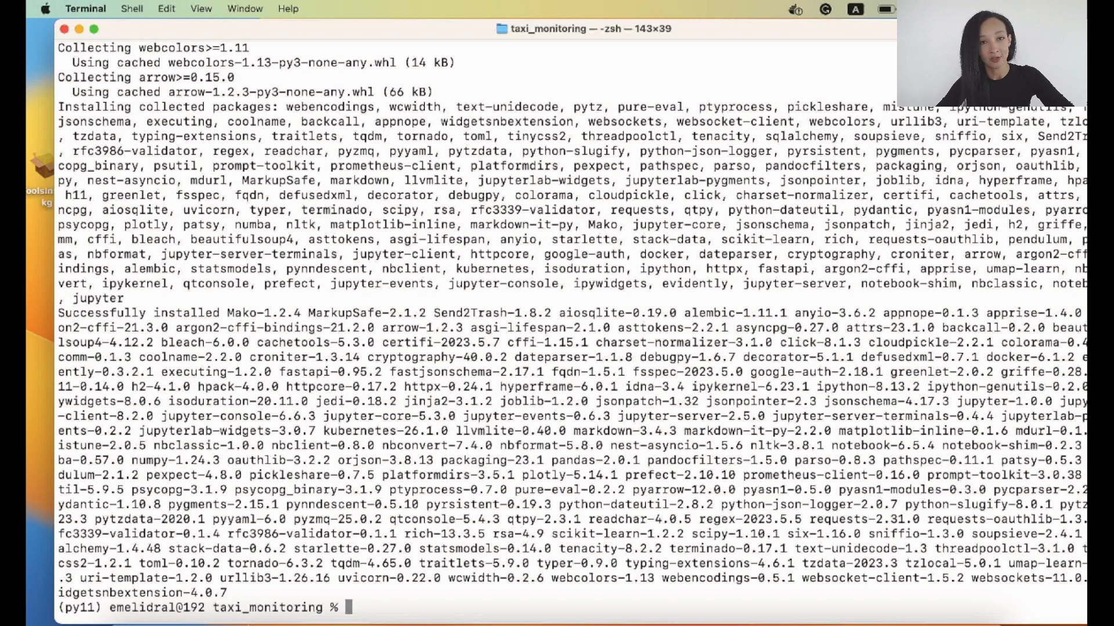
Run mkdir config inside the taxi_monitoring directory
text(mkdir c)
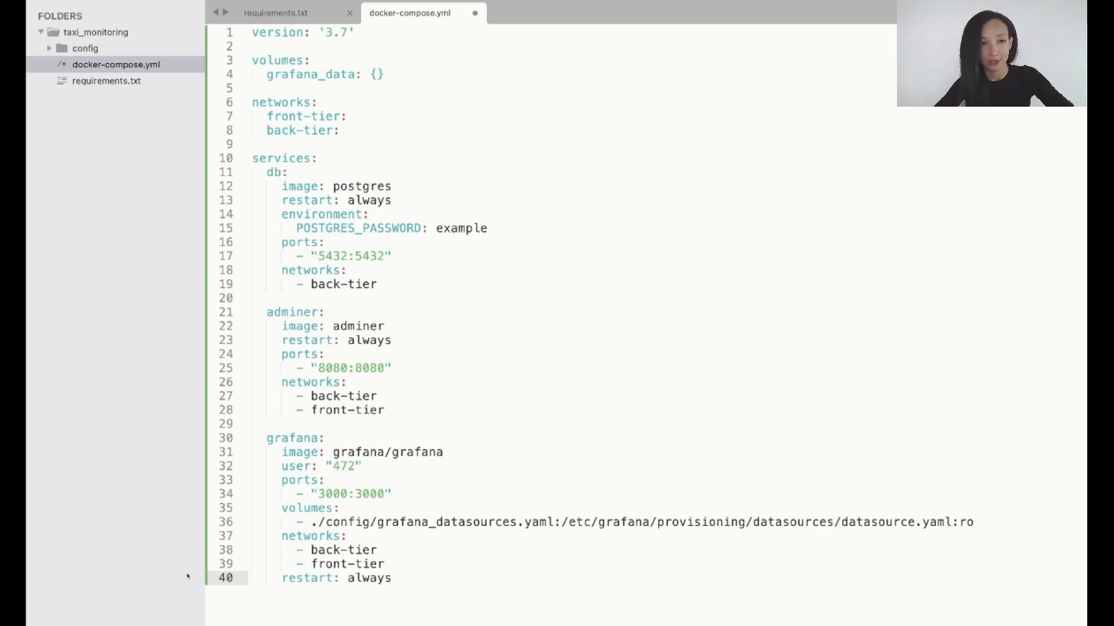
Save the untitled file as grafana_datasources.yaml in the config folder
click(149, 9)
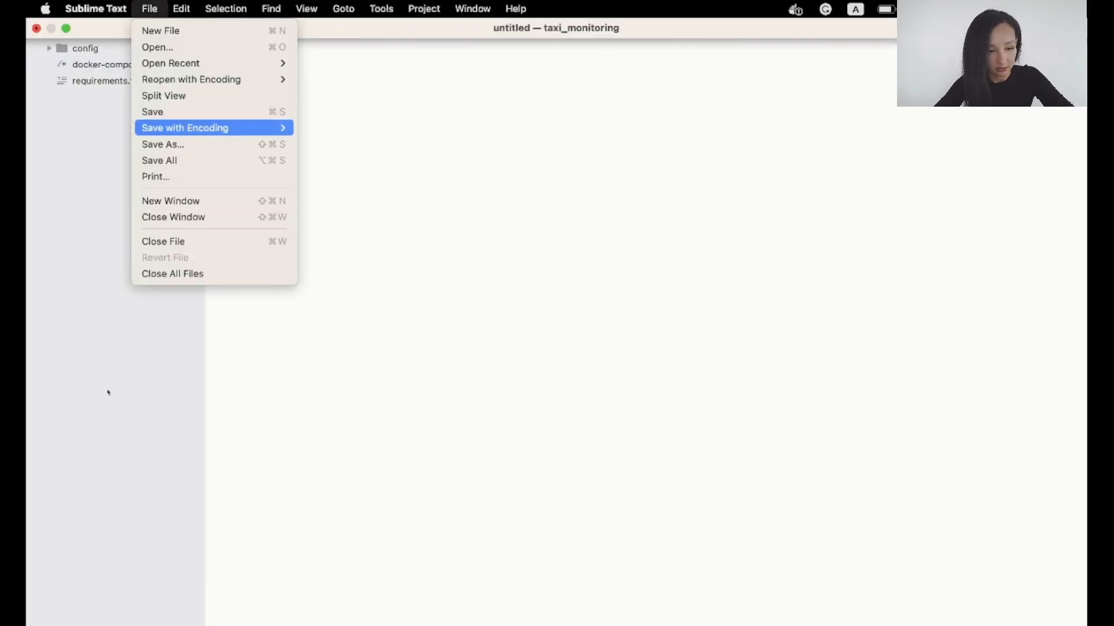
click(162, 144)
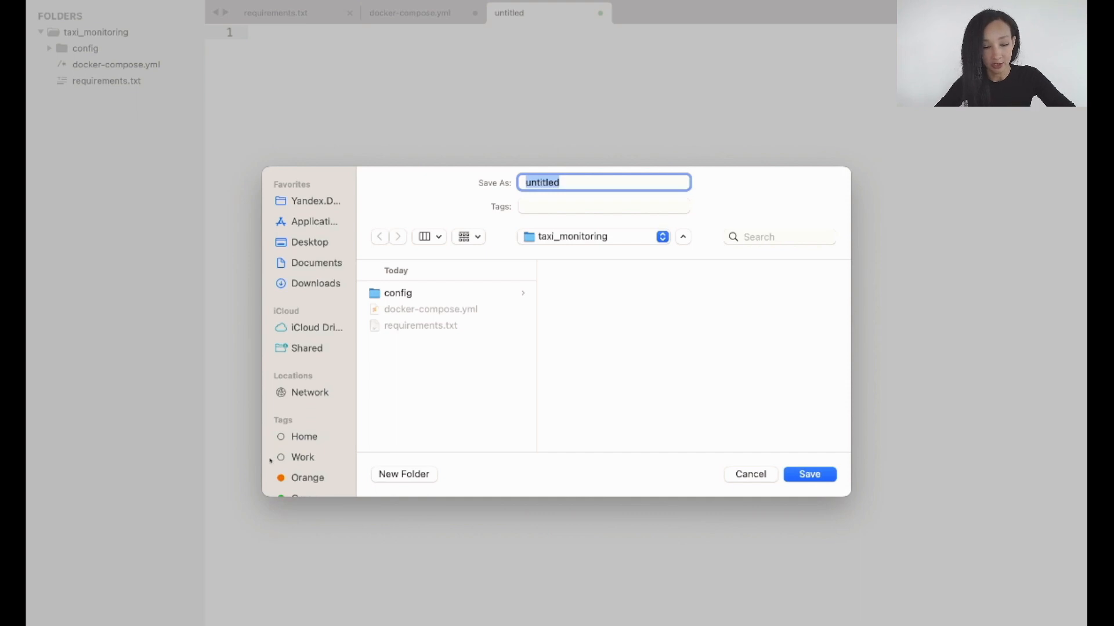
click(398, 293)
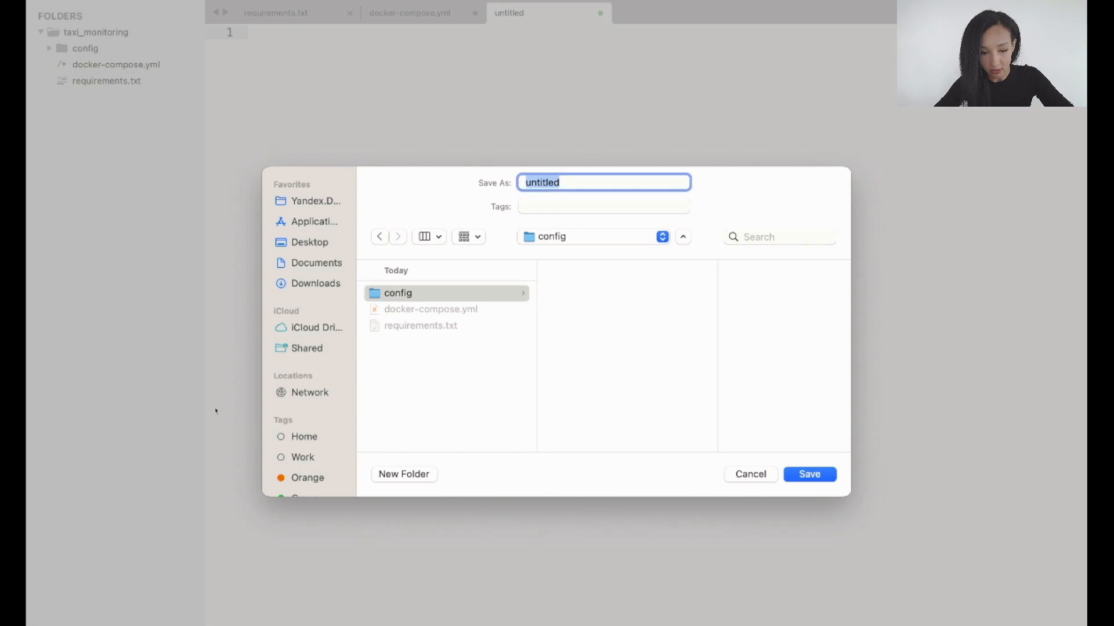
text(grafana_datasources.yaml)
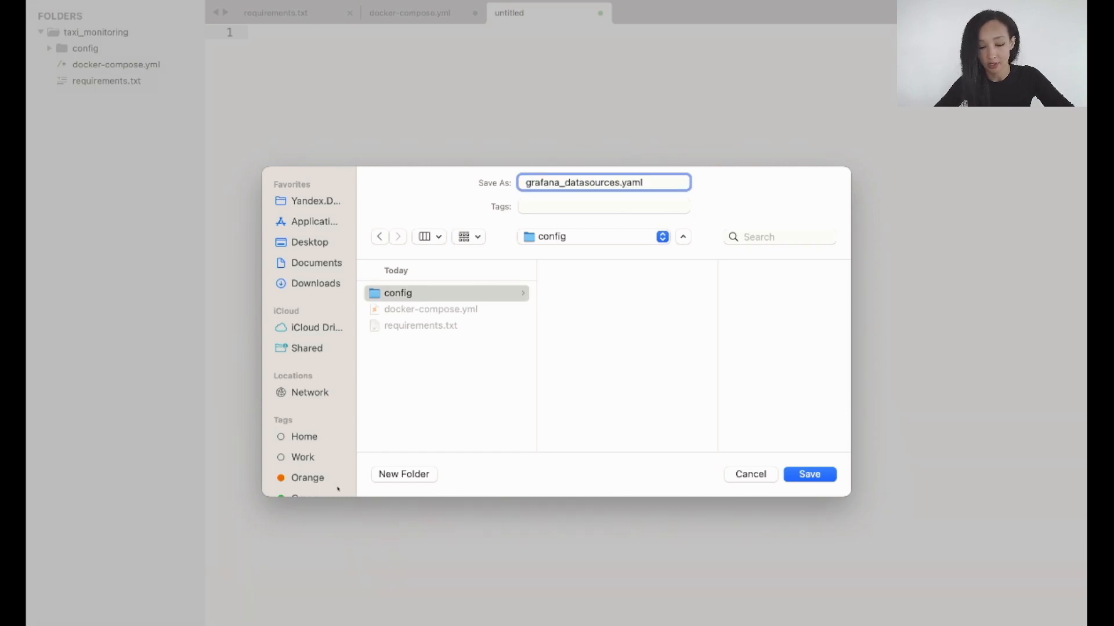
click(808, 474)
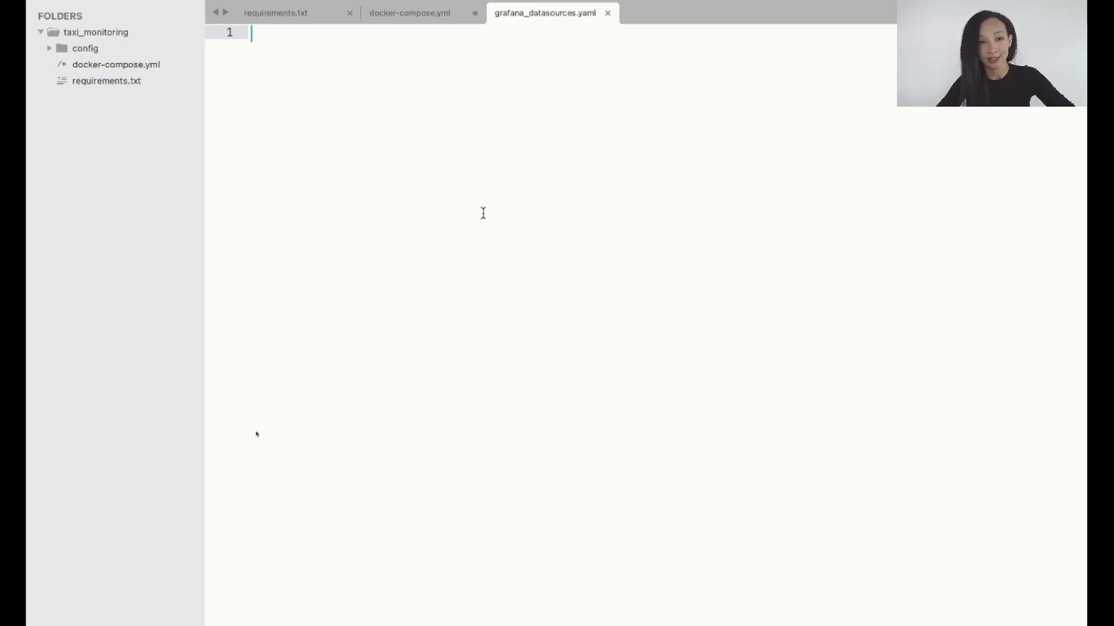
mouse_move(187, 368)
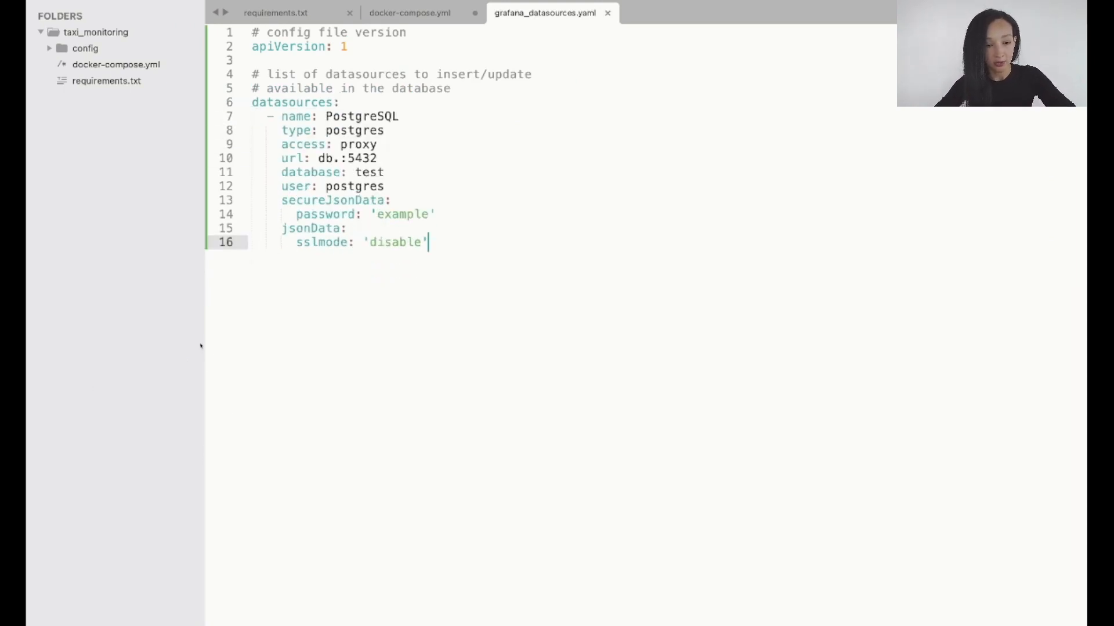
Verify the postgres datasource type, db:5432 port and password against docker-compose.yml
click(348, 46)
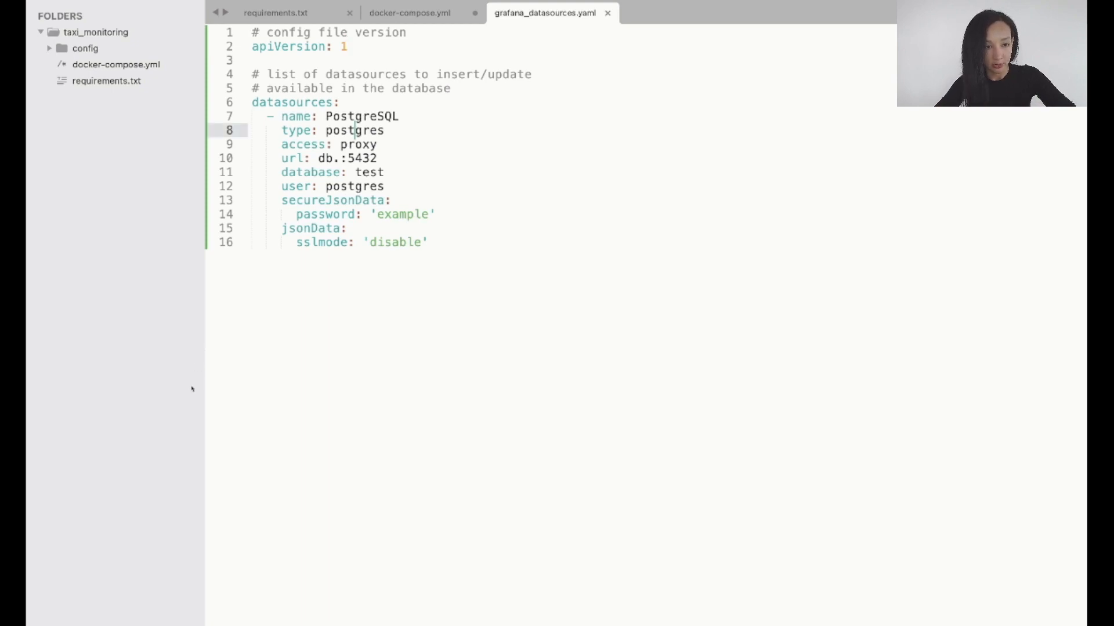
mouse_move(203, 391)
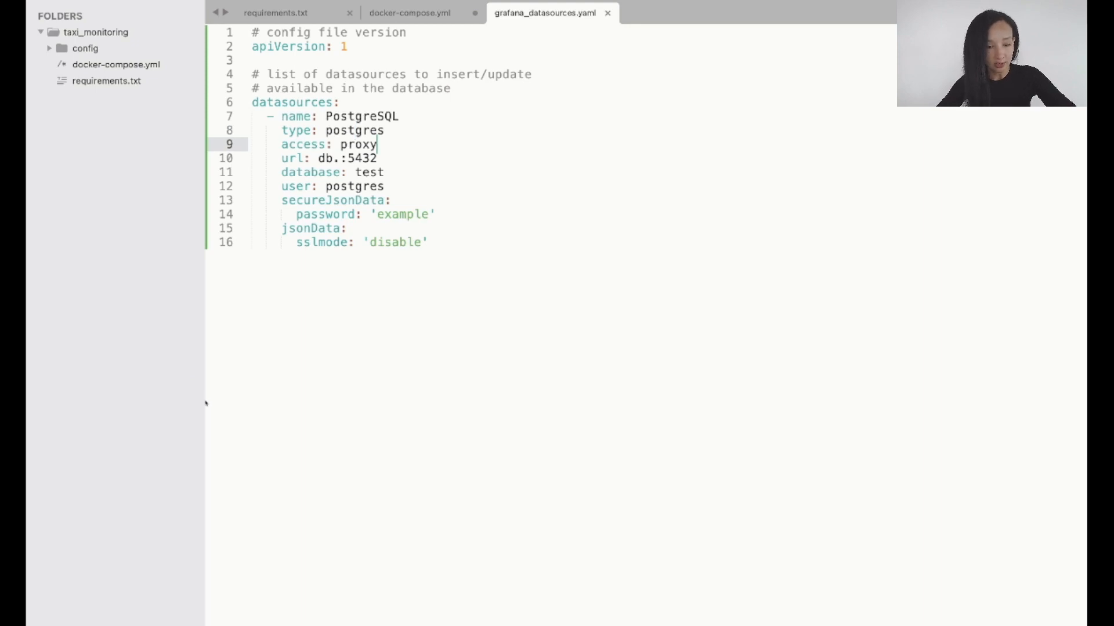
click(344, 159)
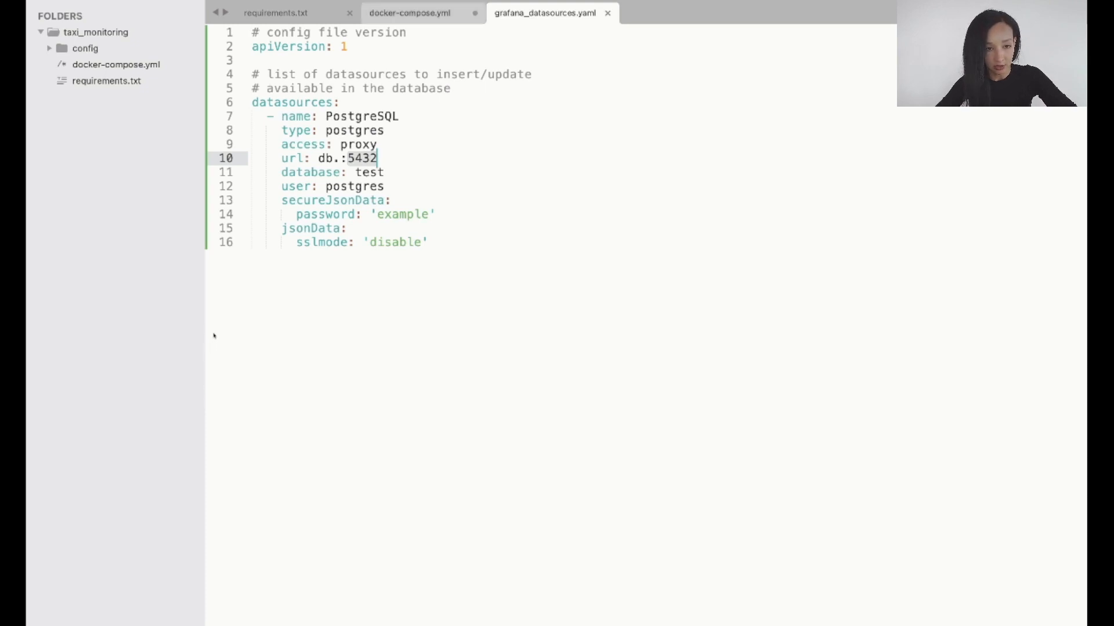
click(409, 13)
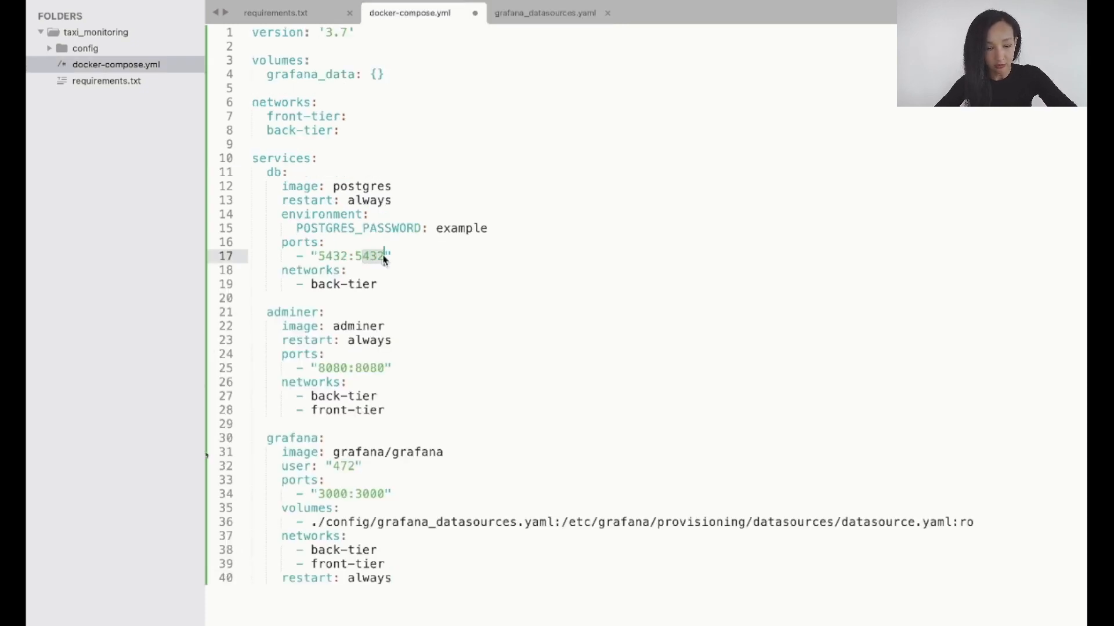
click(544, 13)
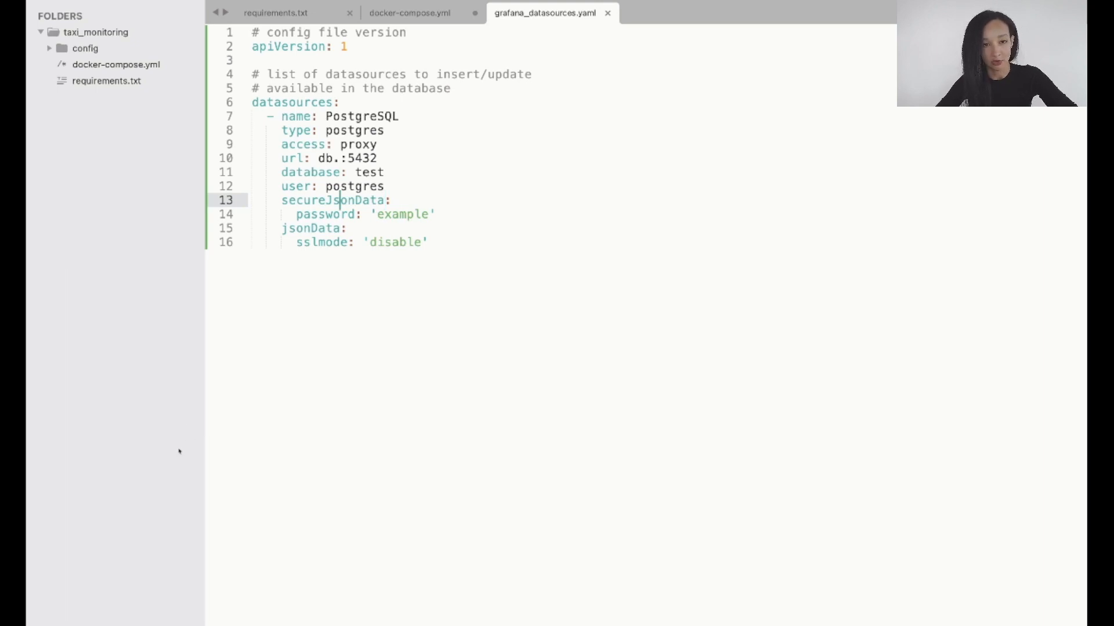
click(420, 215)
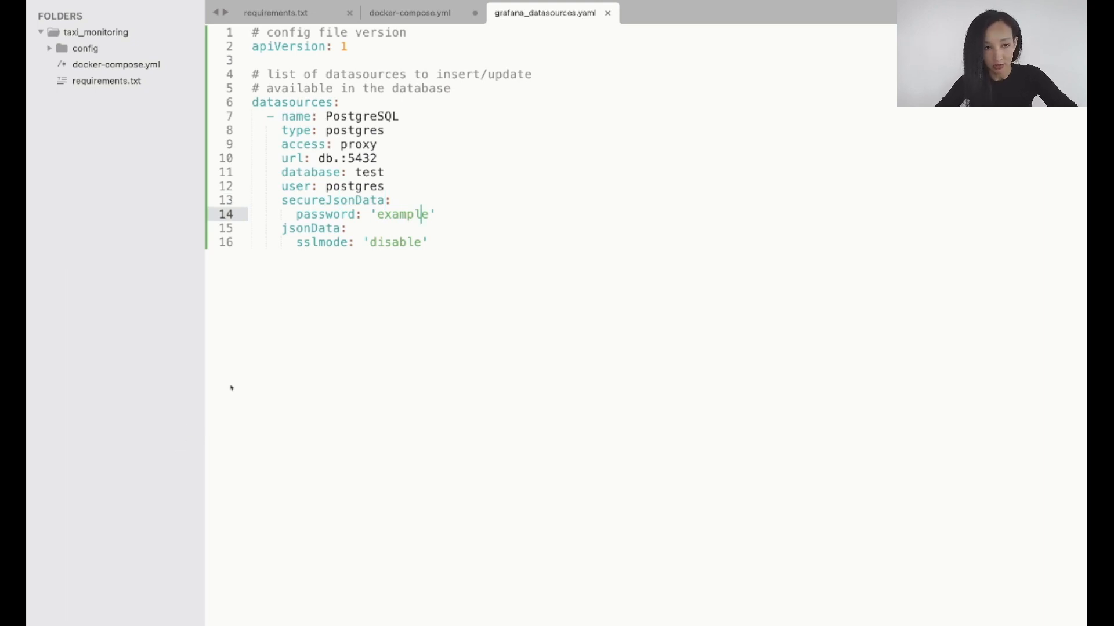
click(409, 13)
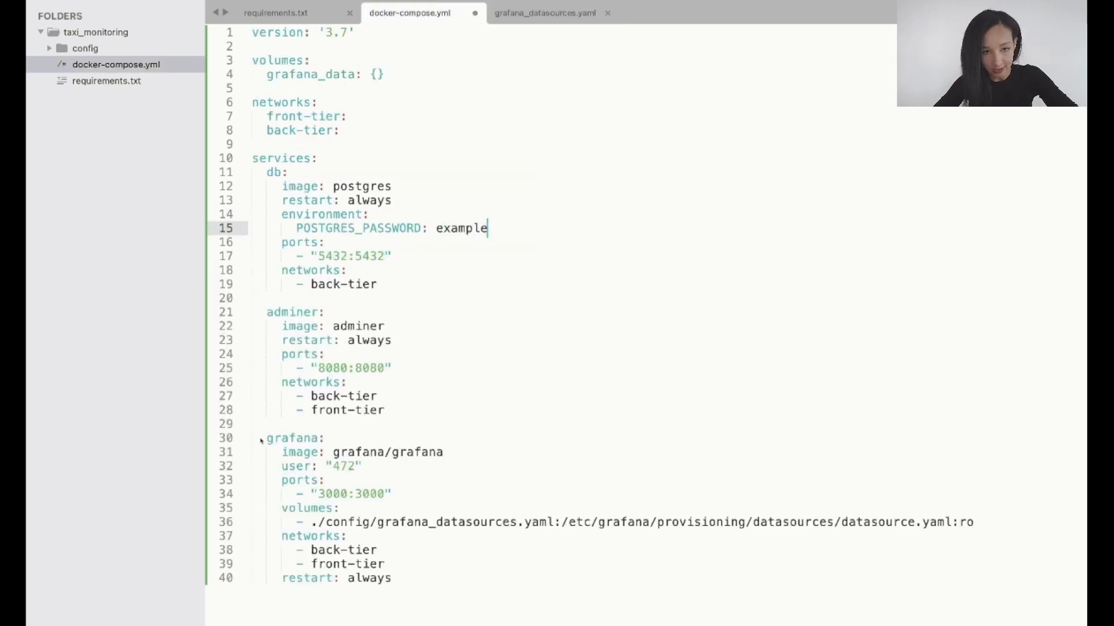
click(544, 13)
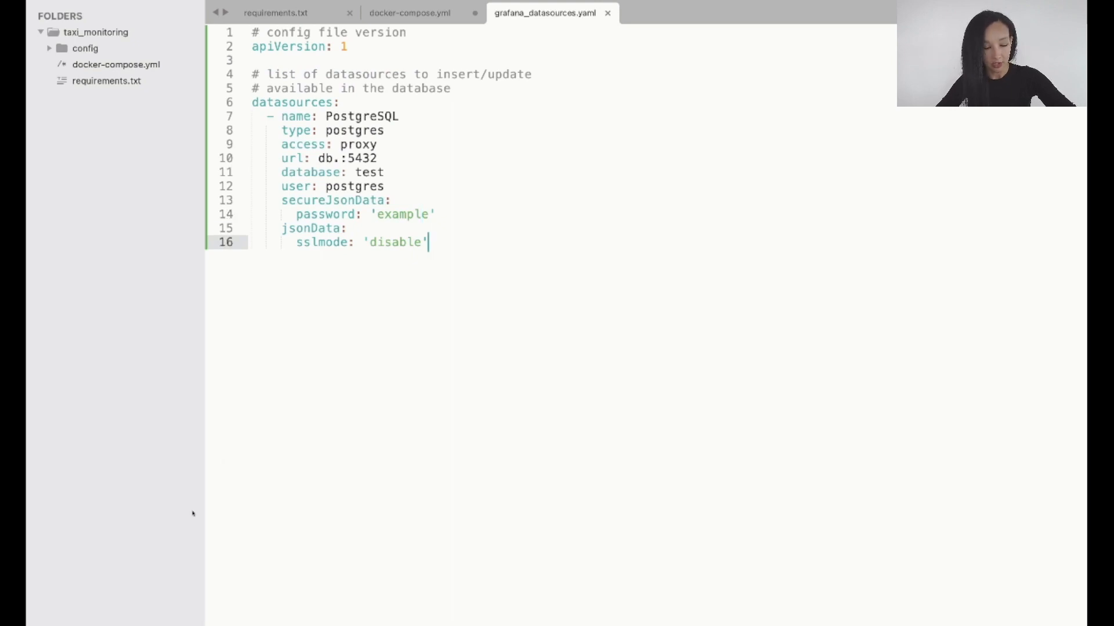
Run docker-compose up --build in the taxi_monitoring folder
click(409, 12)
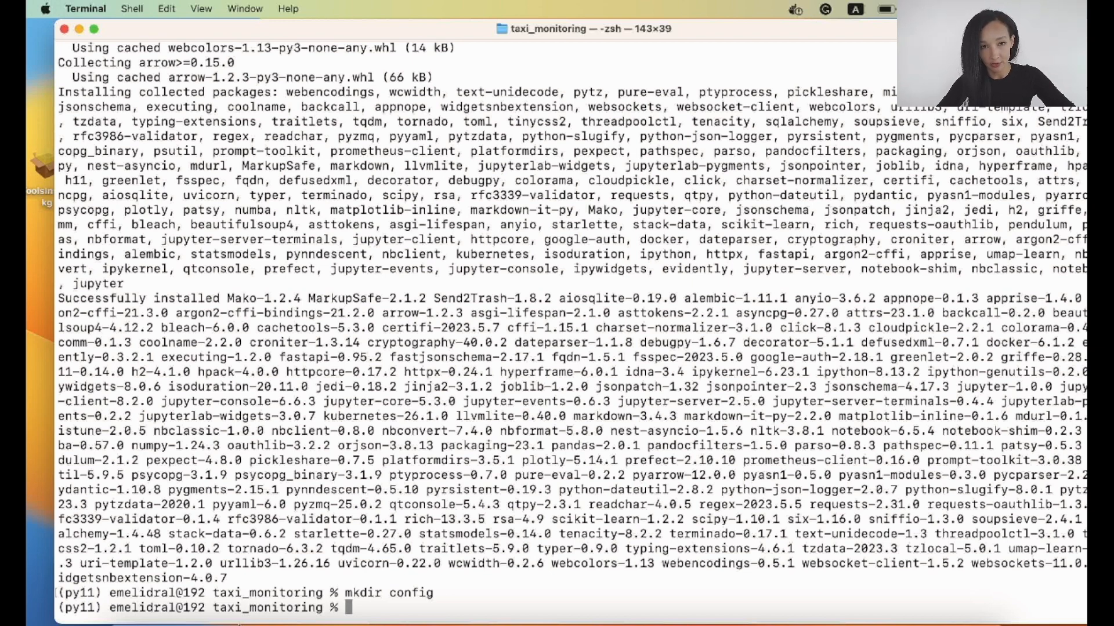
text(docker-compose up --build)
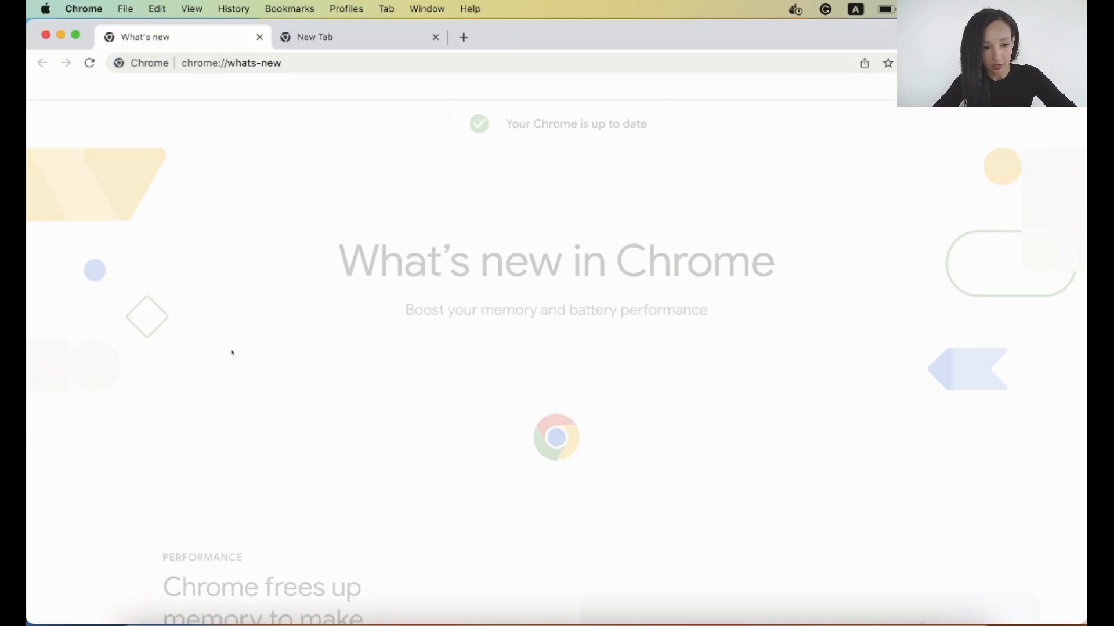
Load localhost:3000/login in a new Chrome tab
click(463, 37)
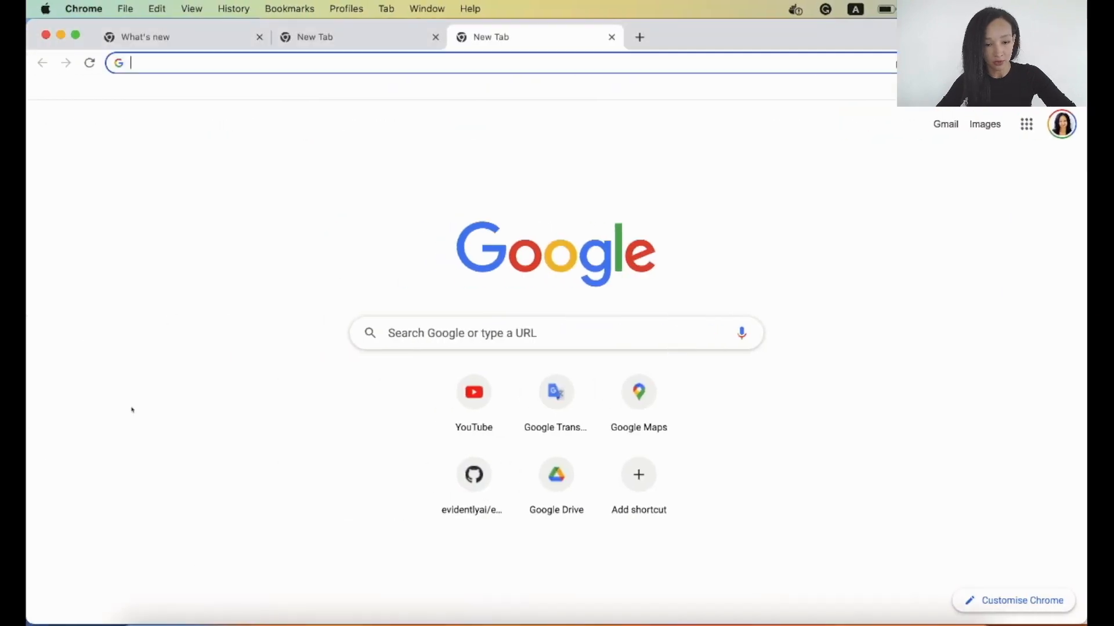
text(localhost:3000/login)
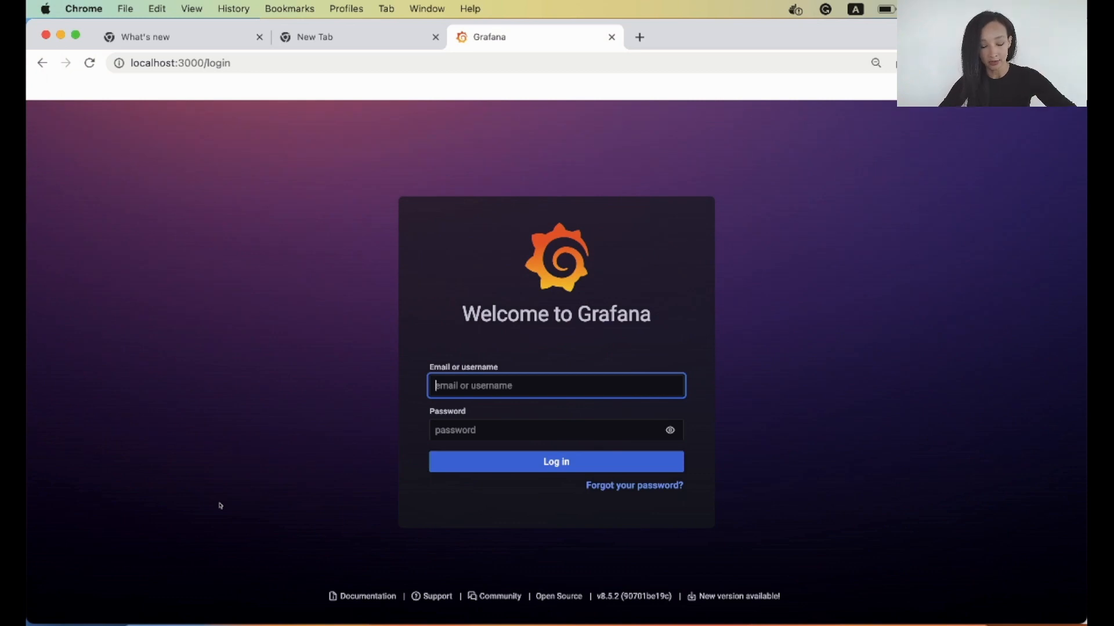
Log in to Grafana as admin, dismiss the password warning, and create a new dashboard
text(admin)
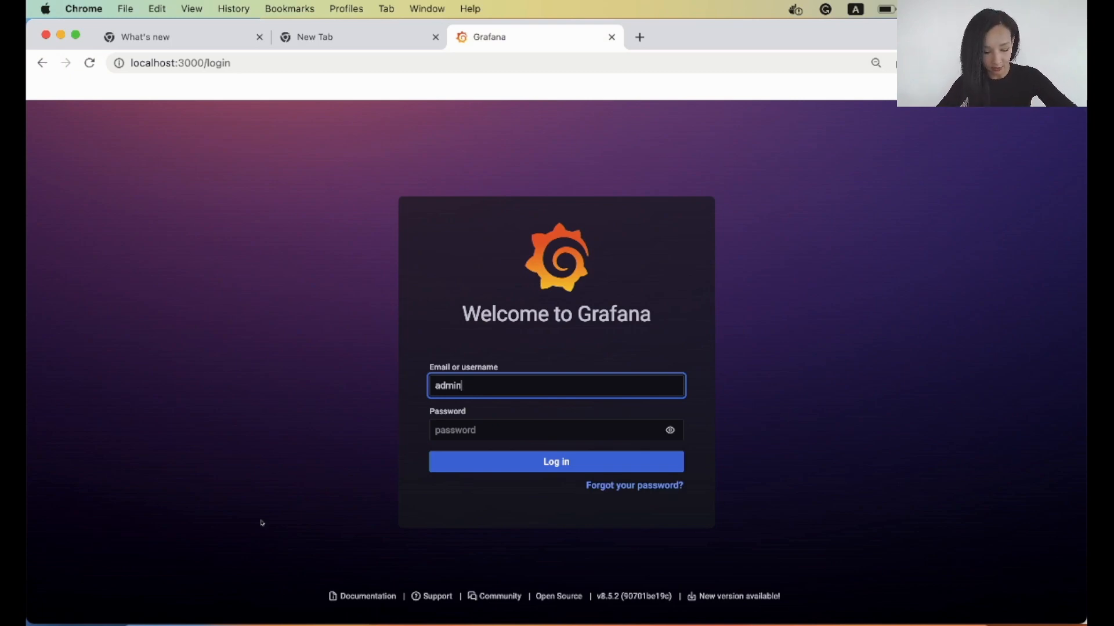
click(556, 461)
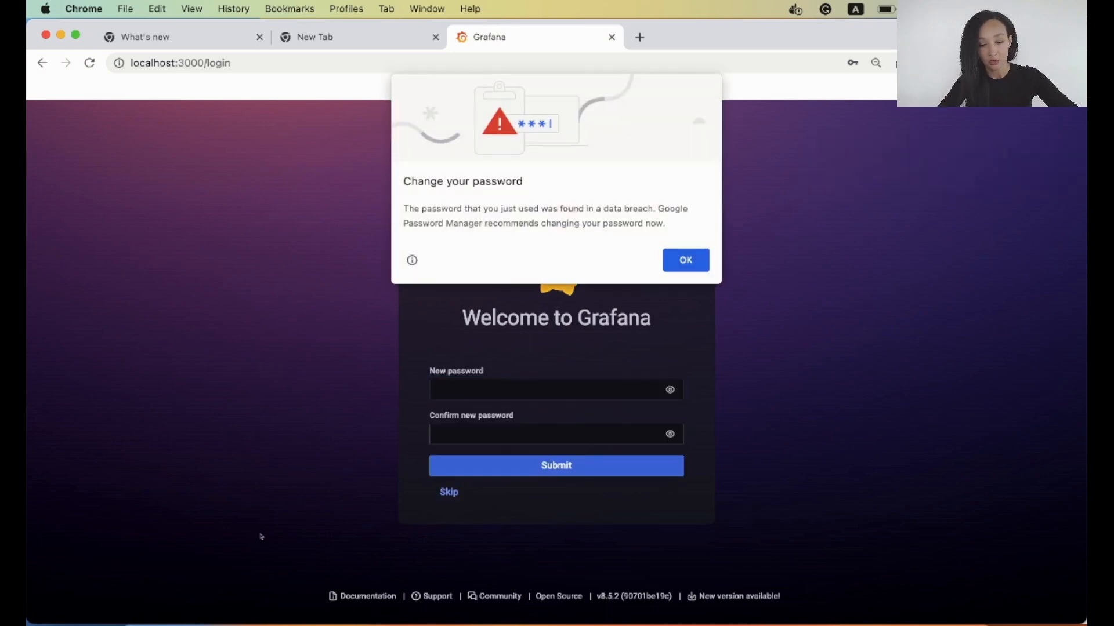
click(683, 260)
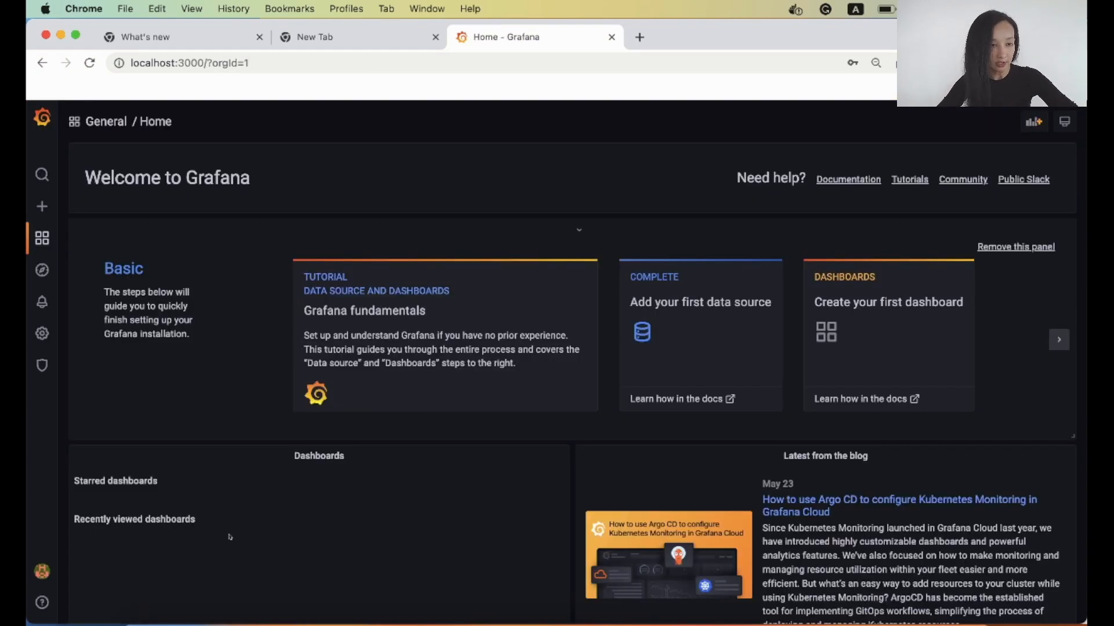
click(42, 206)
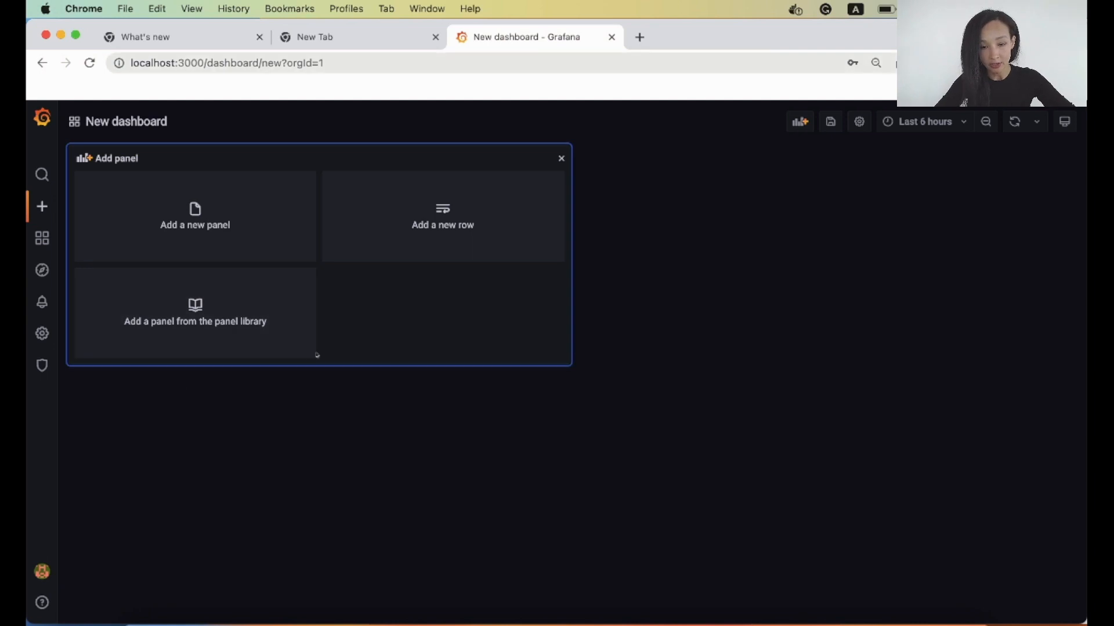
mouse_move(536, 37)
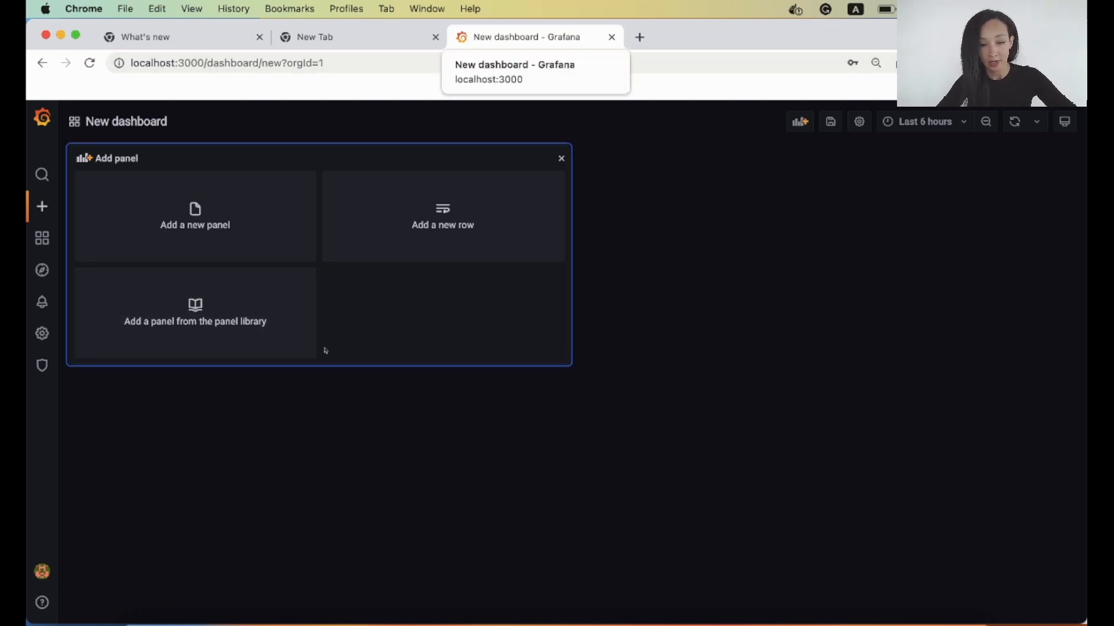
click(638, 37)
text(localhost:)
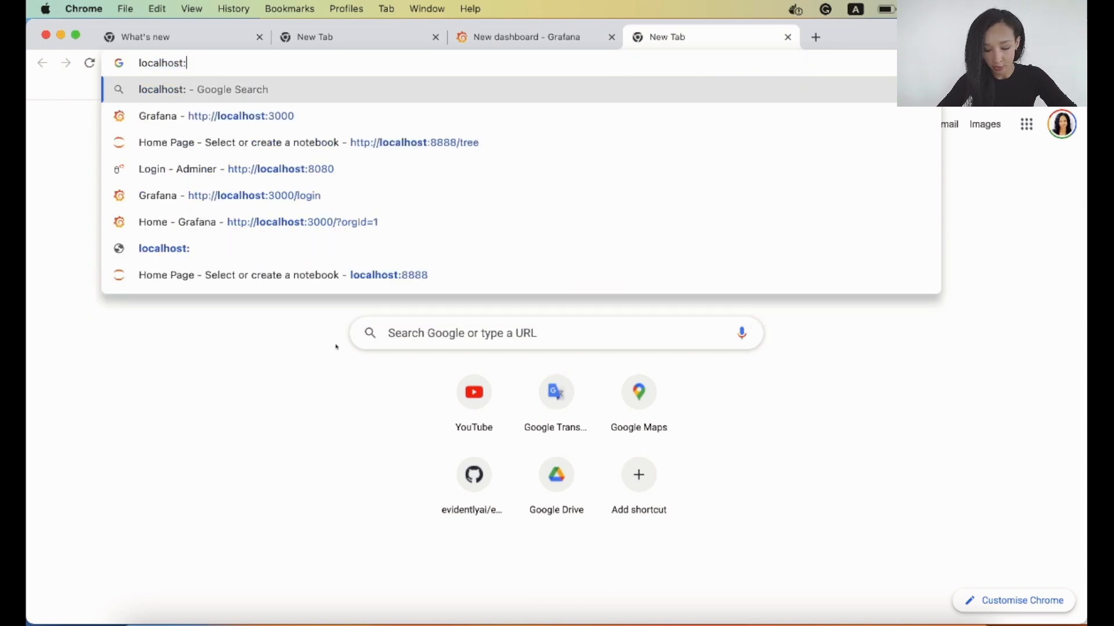
Load the Login - Adminer page at localhost:8080 from the address suggestions
click(236, 169)
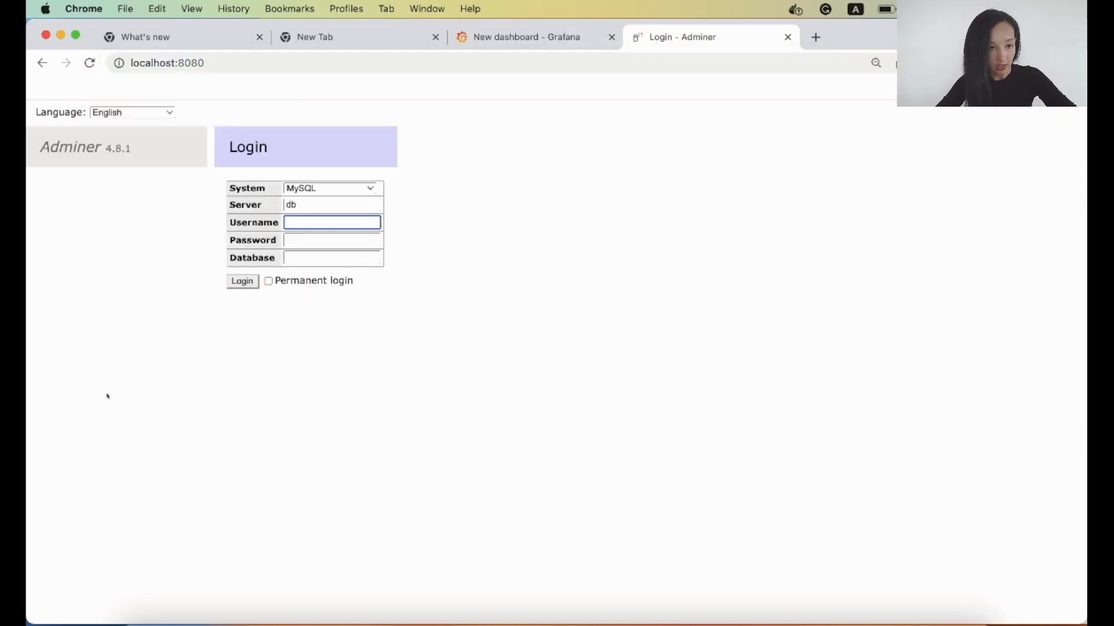
mouse_move(152, 471)
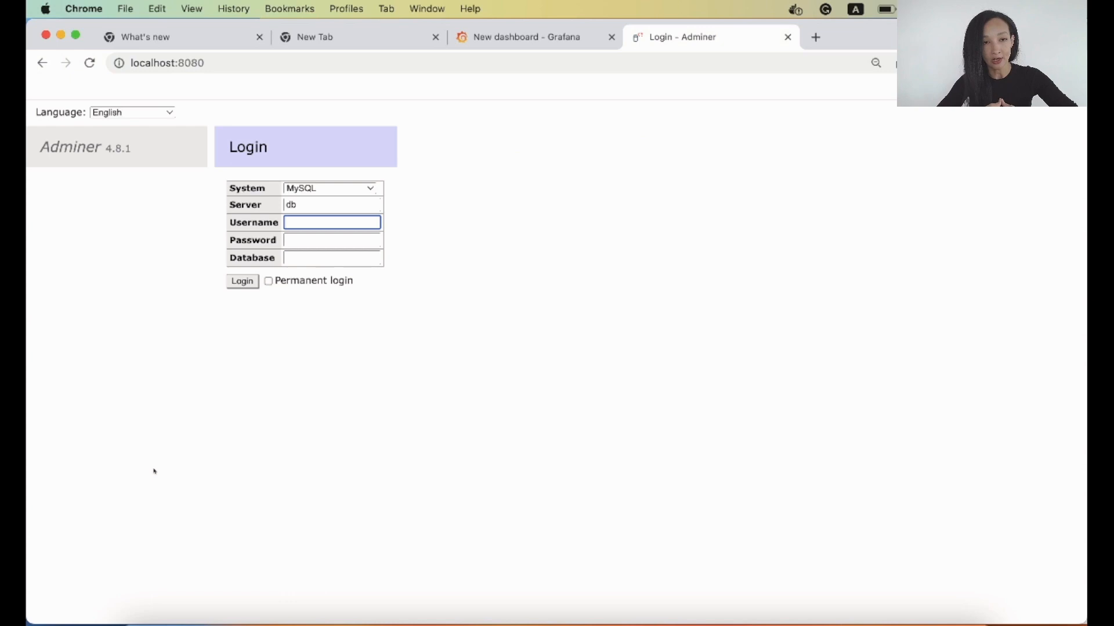